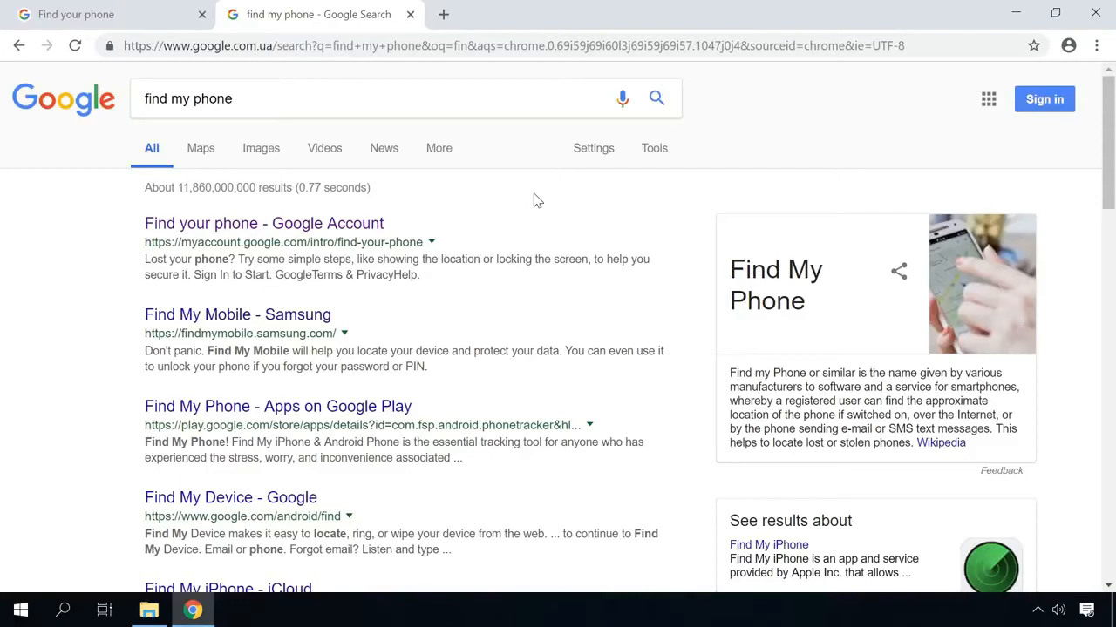
# Step: Go to Google Account's 'Find your phone' page from the search results
pyautogui.click(264, 223)
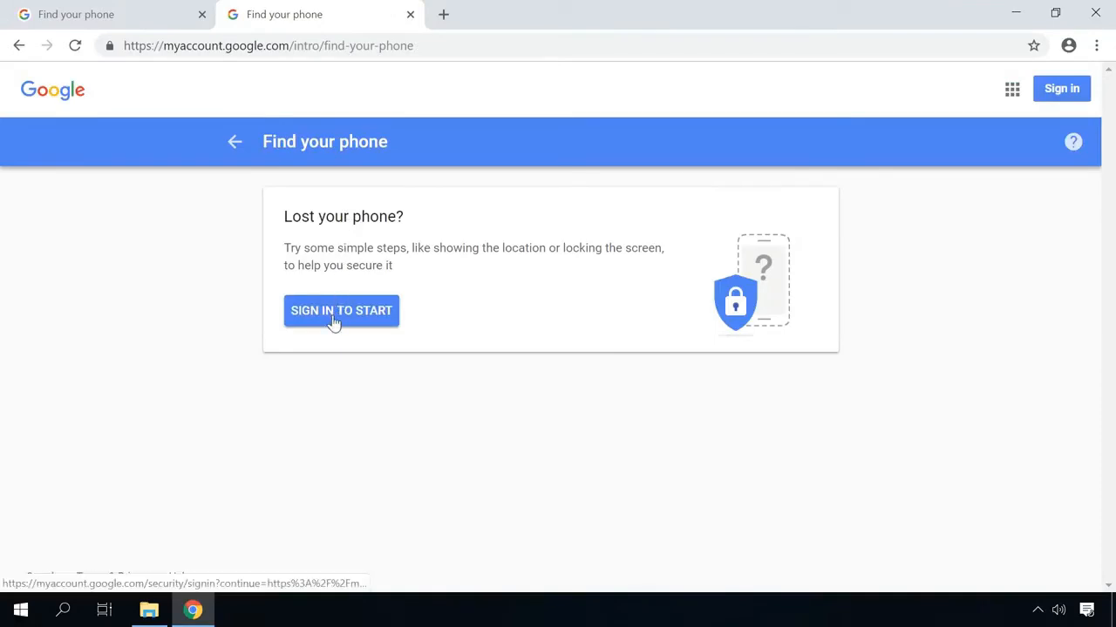
# Step: Sign in with the account password to reach the list of linked devices
pyautogui.click(342, 311)
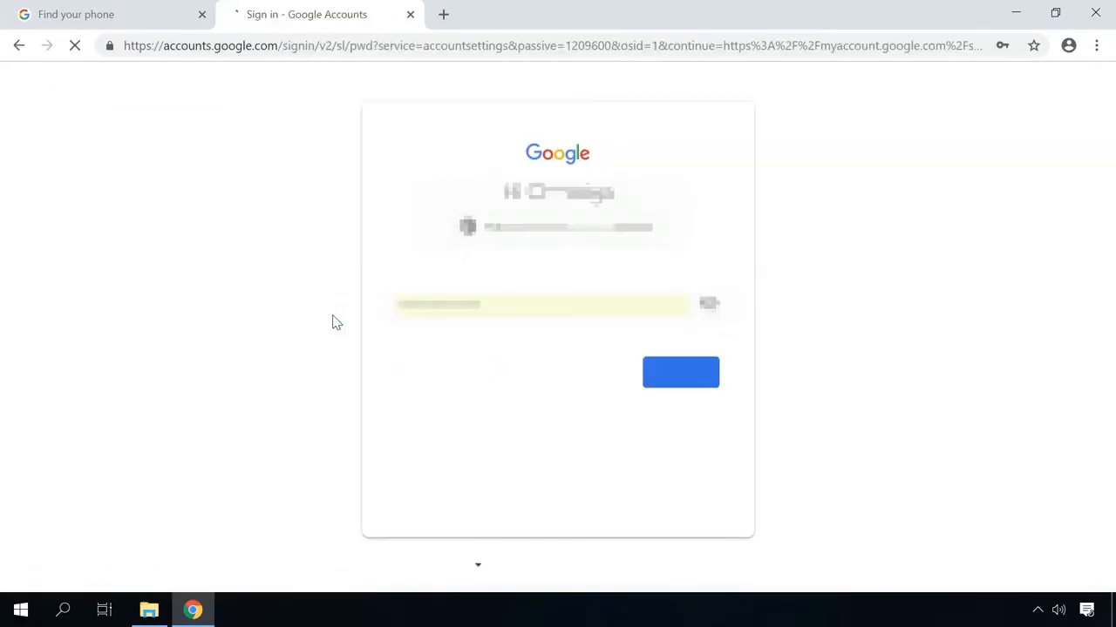
pyautogui.click(680, 373)
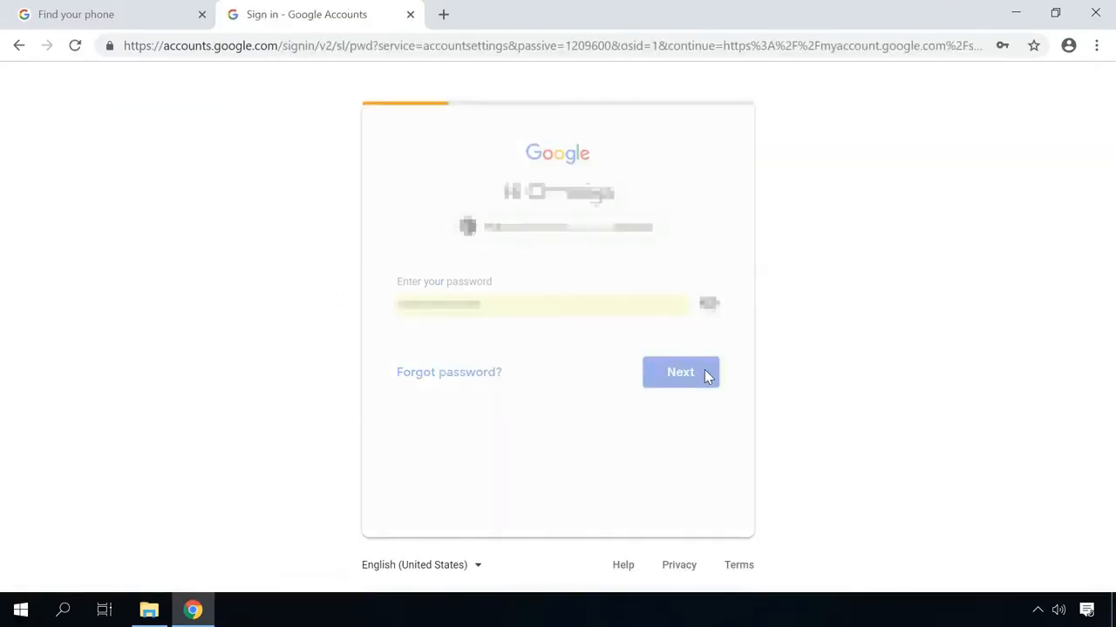
pyautogui.click(680, 373)
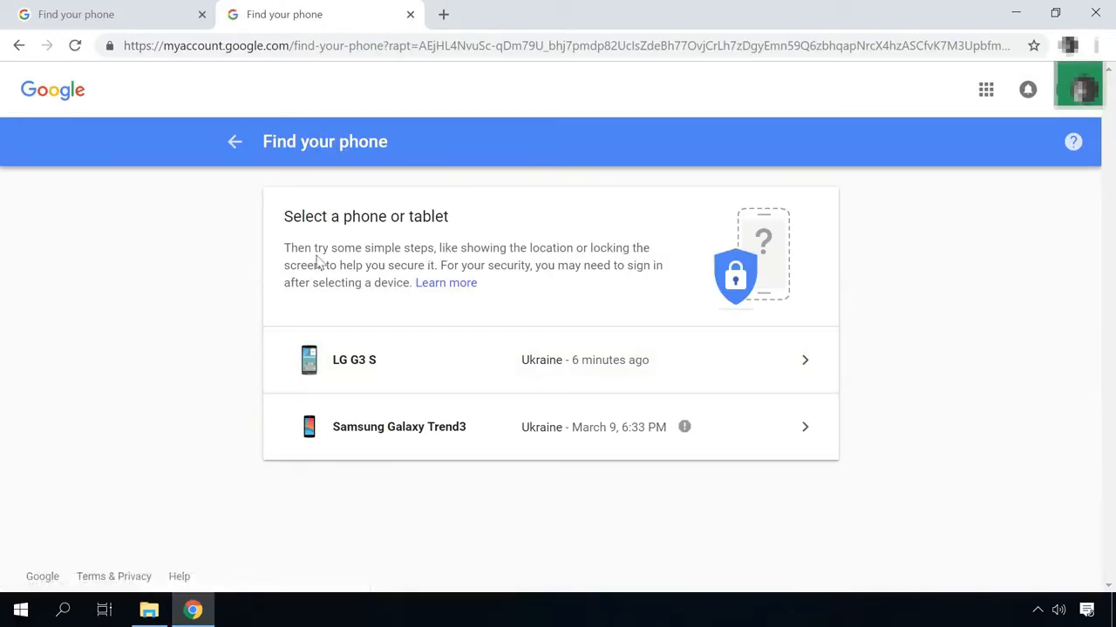
pyautogui.moveTo(541, 401)
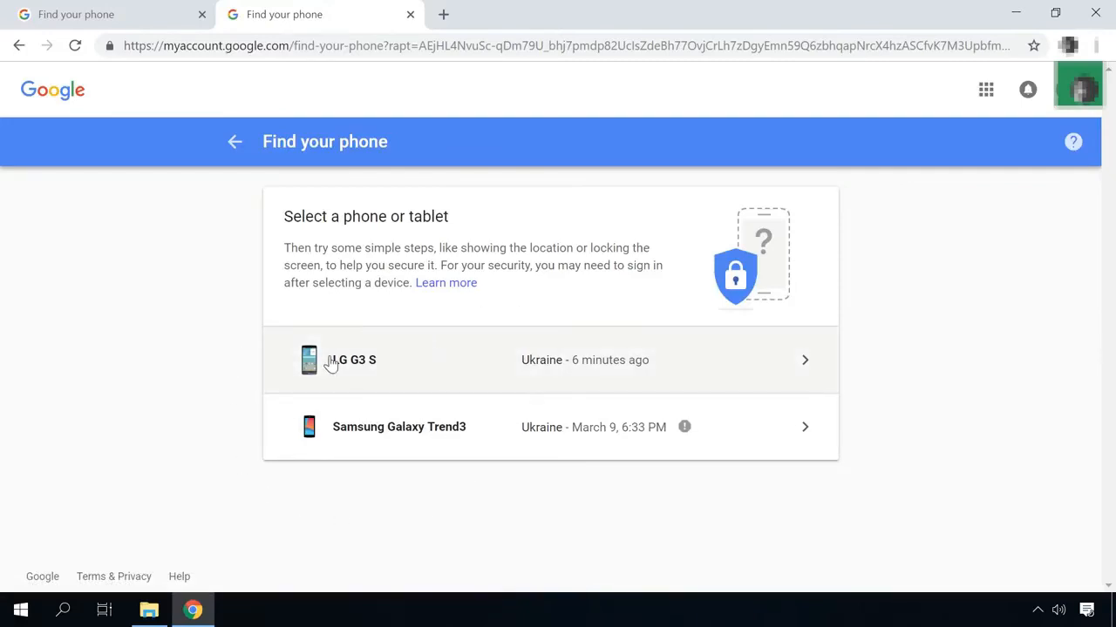
# Step: Locate the LG G3 S on the Find My Device map and bring up Erase Device
pyautogui.click(549, 359)
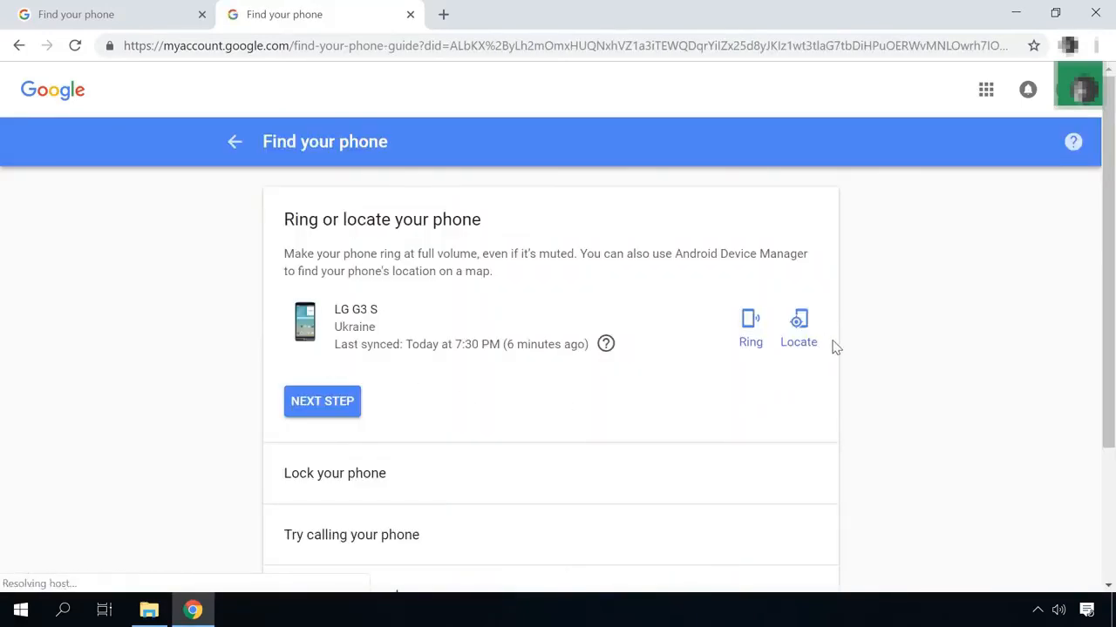
pyautogui.click(798, 322)
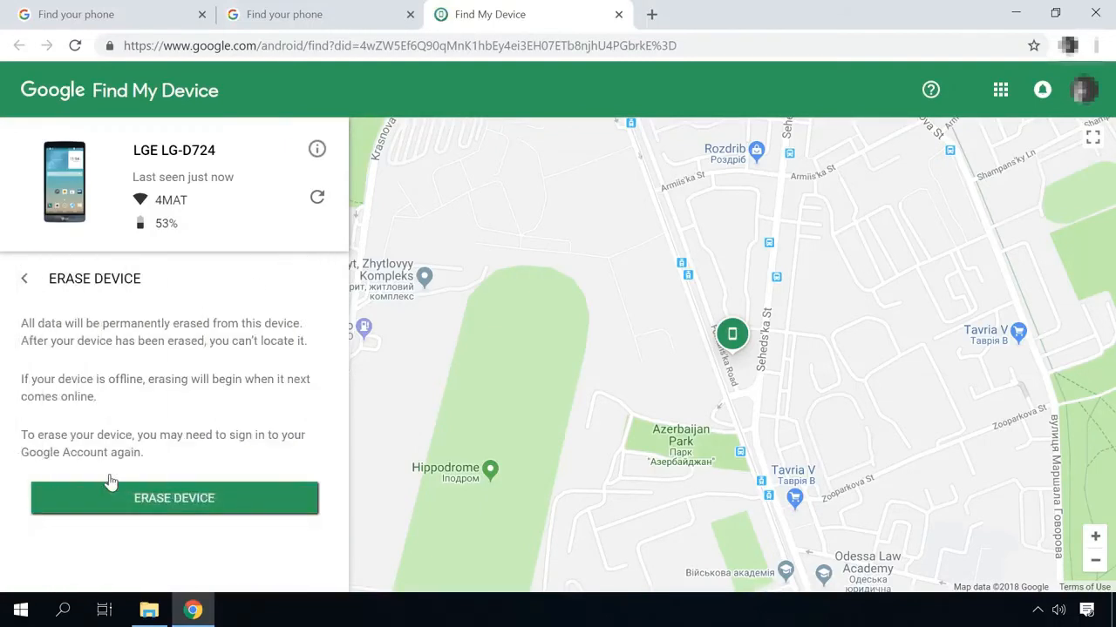
pyautogui.click(175, 499)
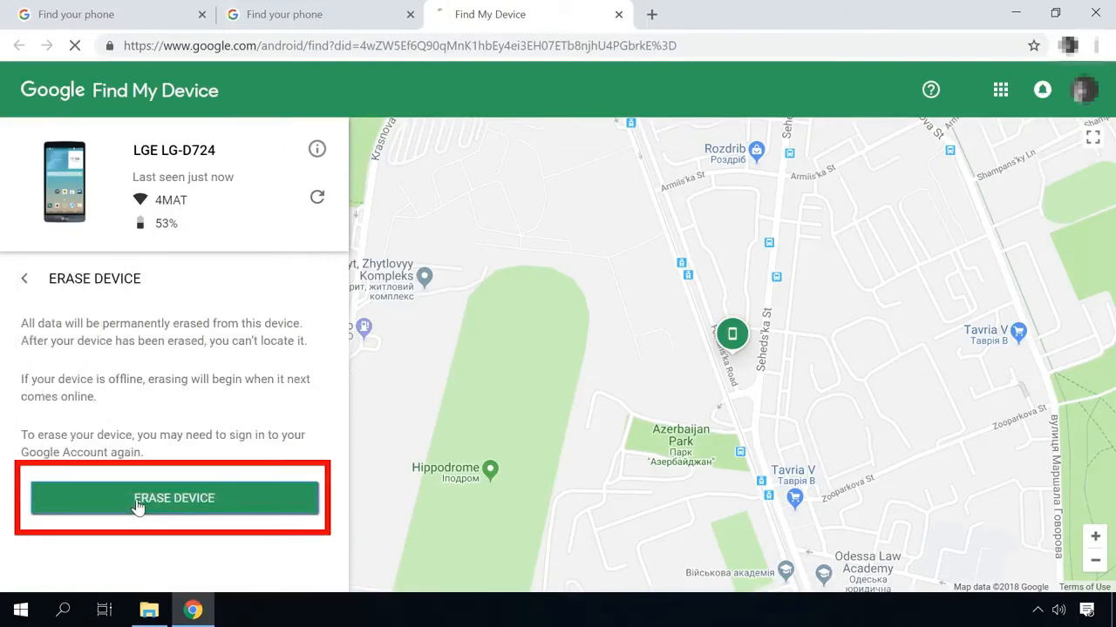